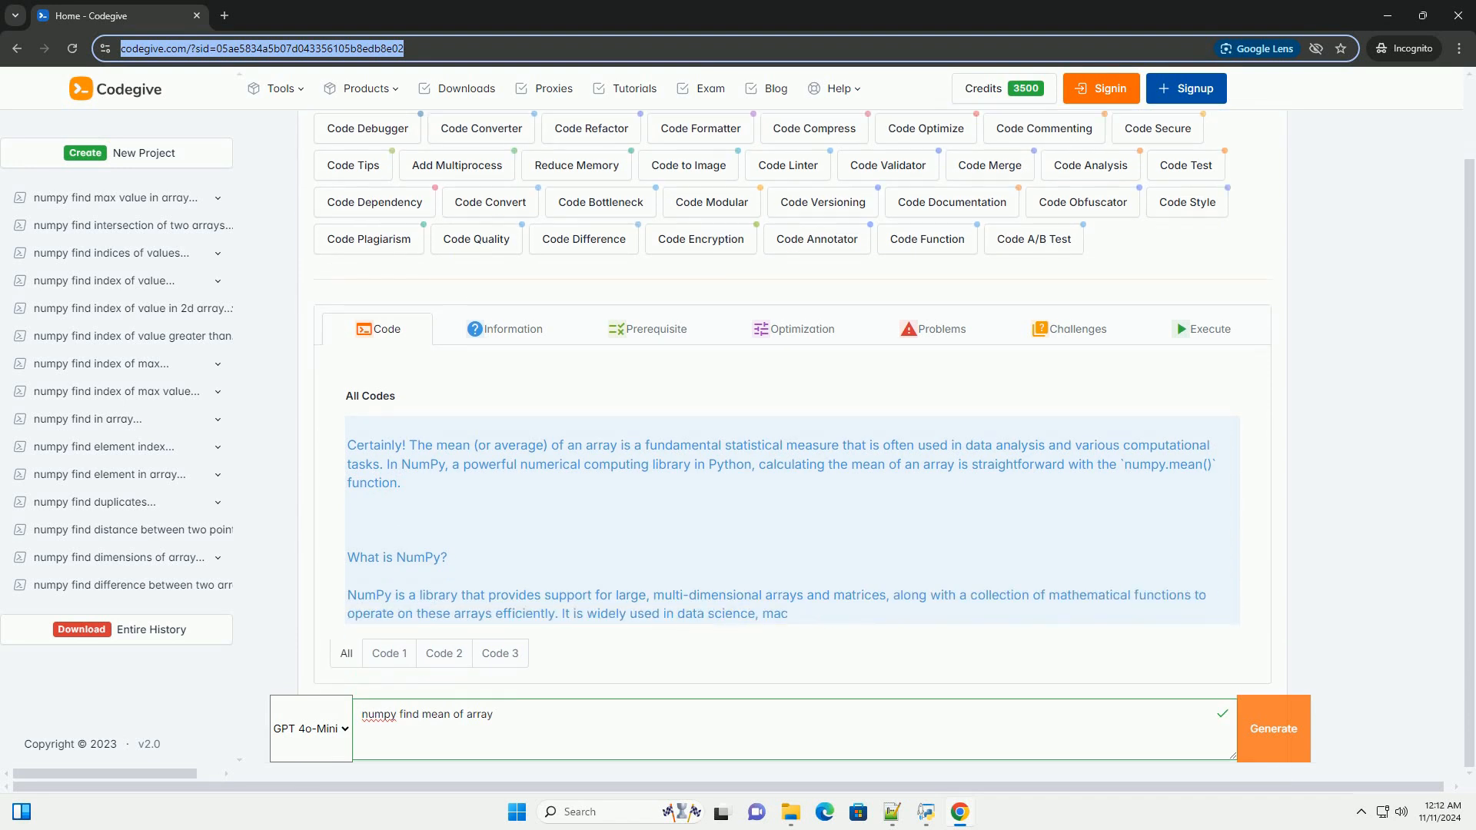
scroll("down", 3)
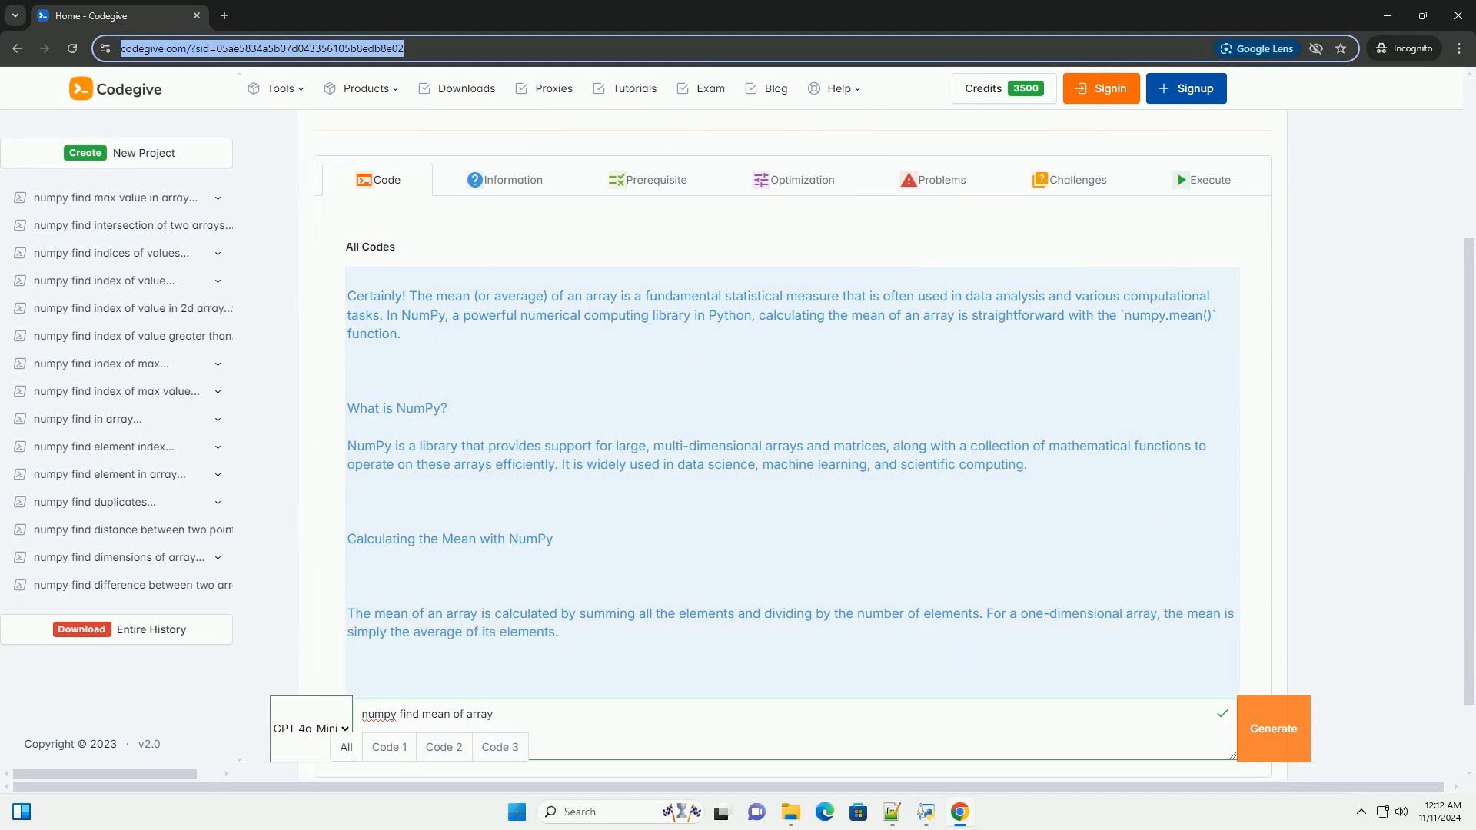
scroll("down", 3)
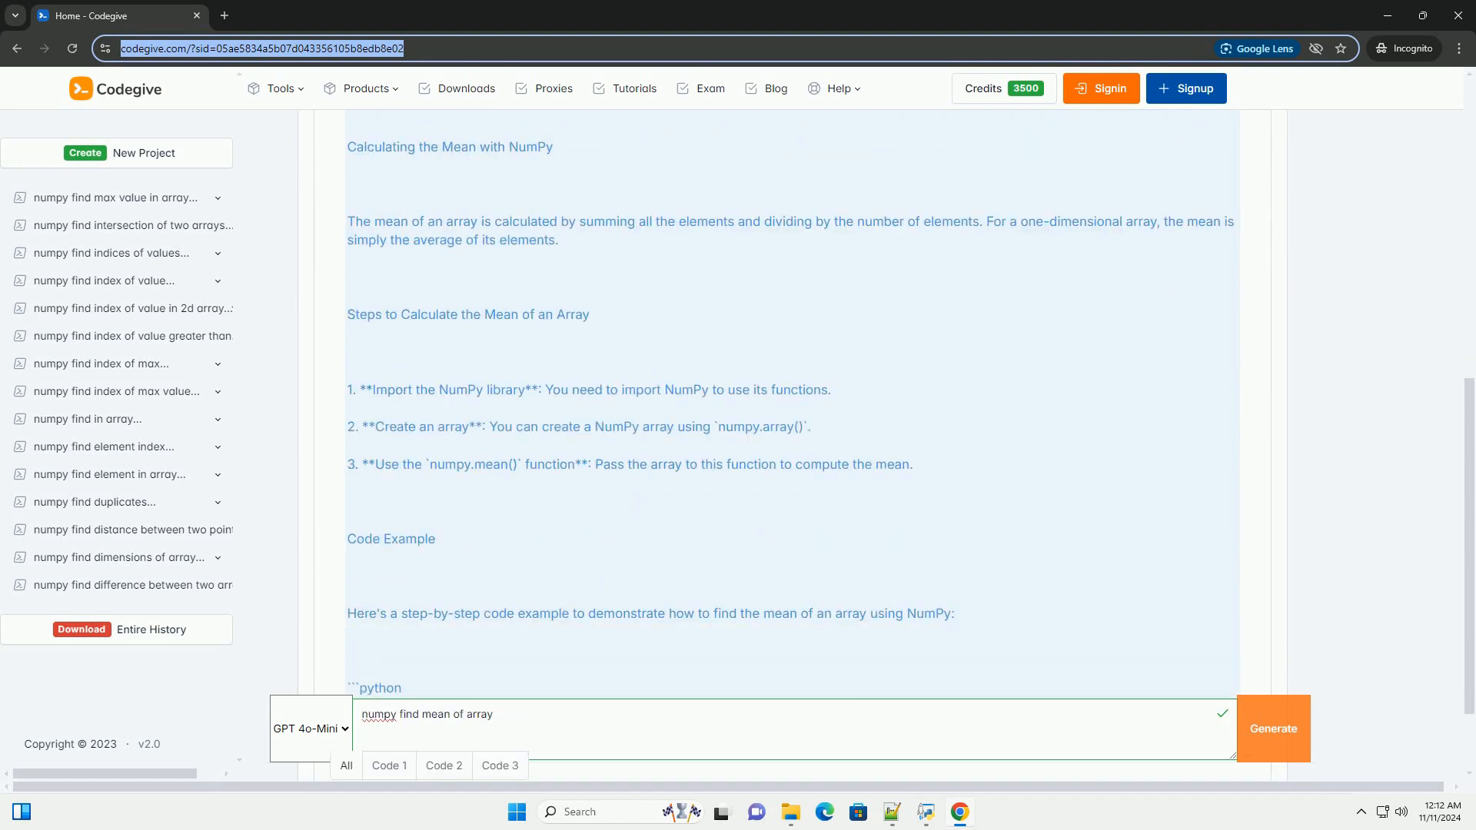
scroll("down", 3)
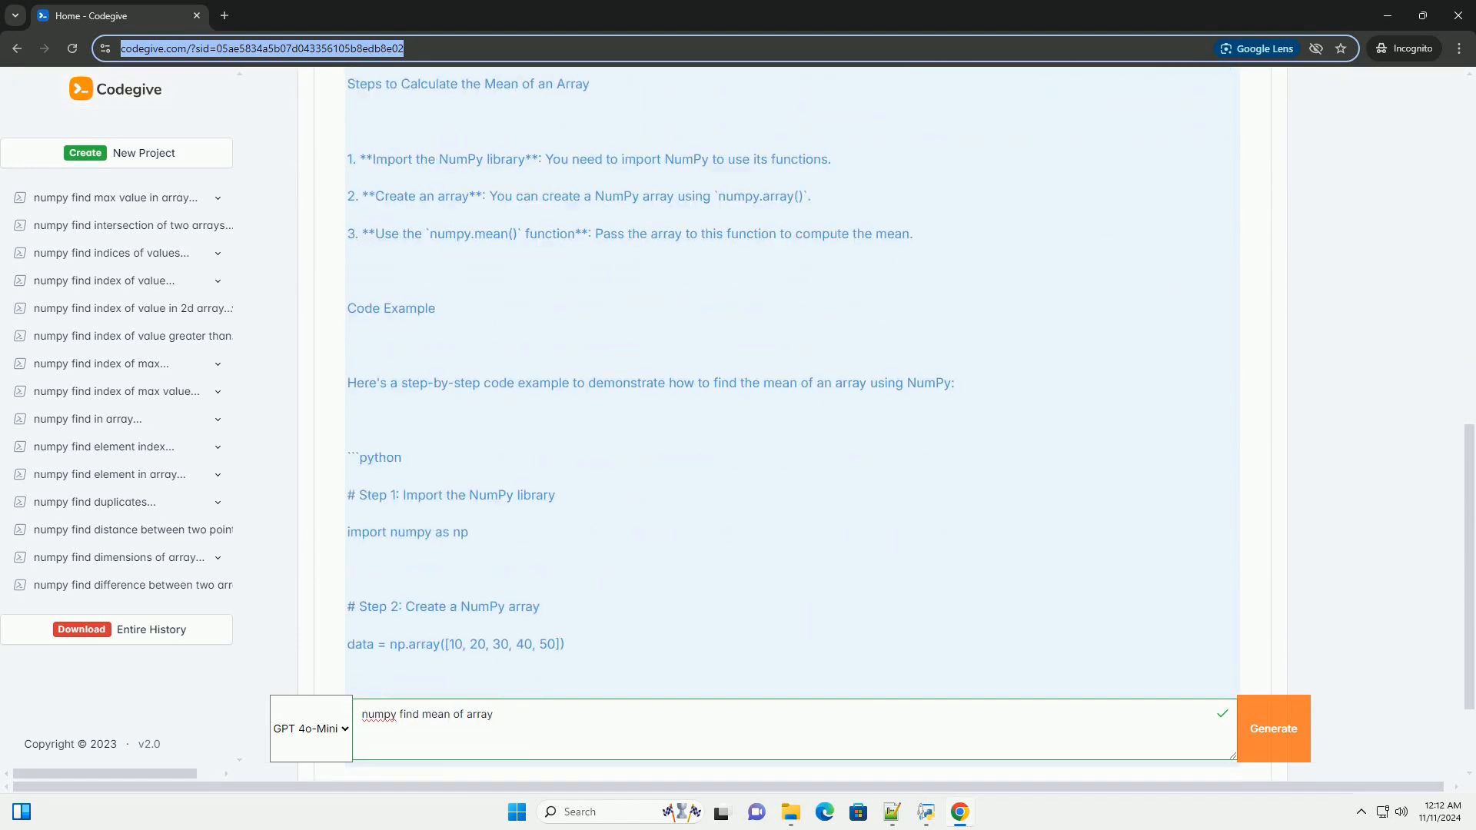
scroll("down", 3)
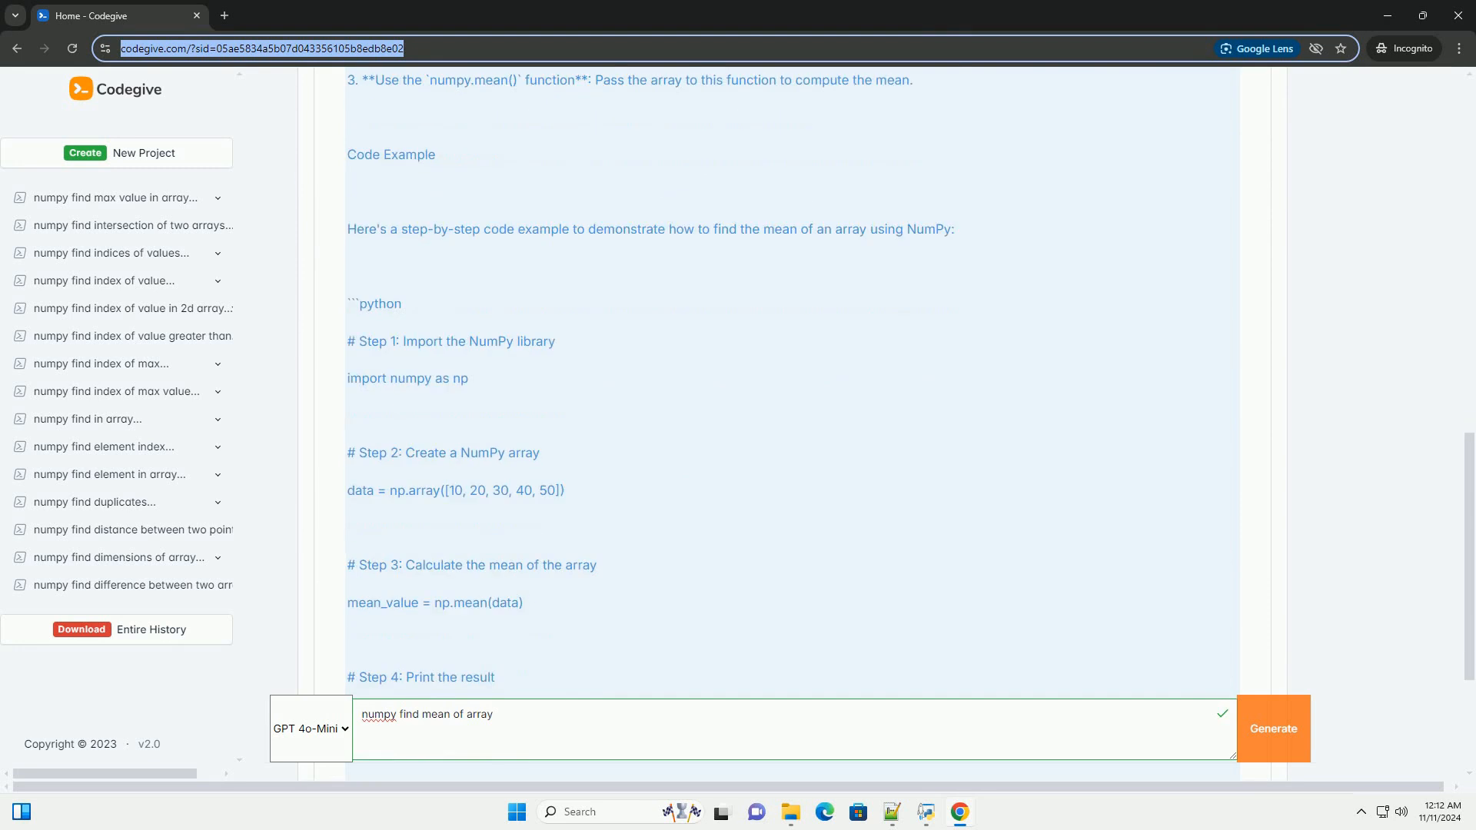
scroll("down", 3)
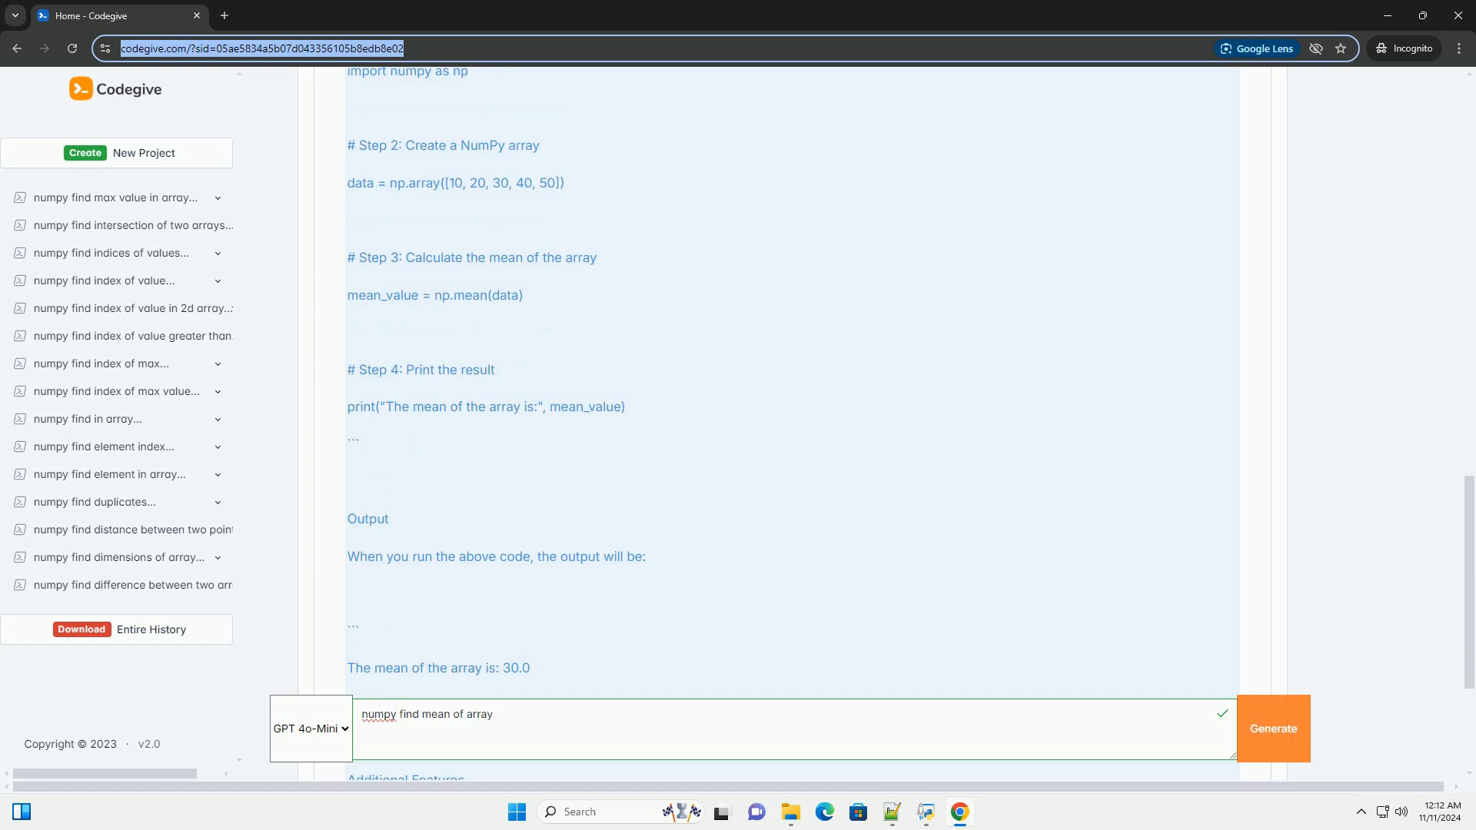
scroll("down", 3)
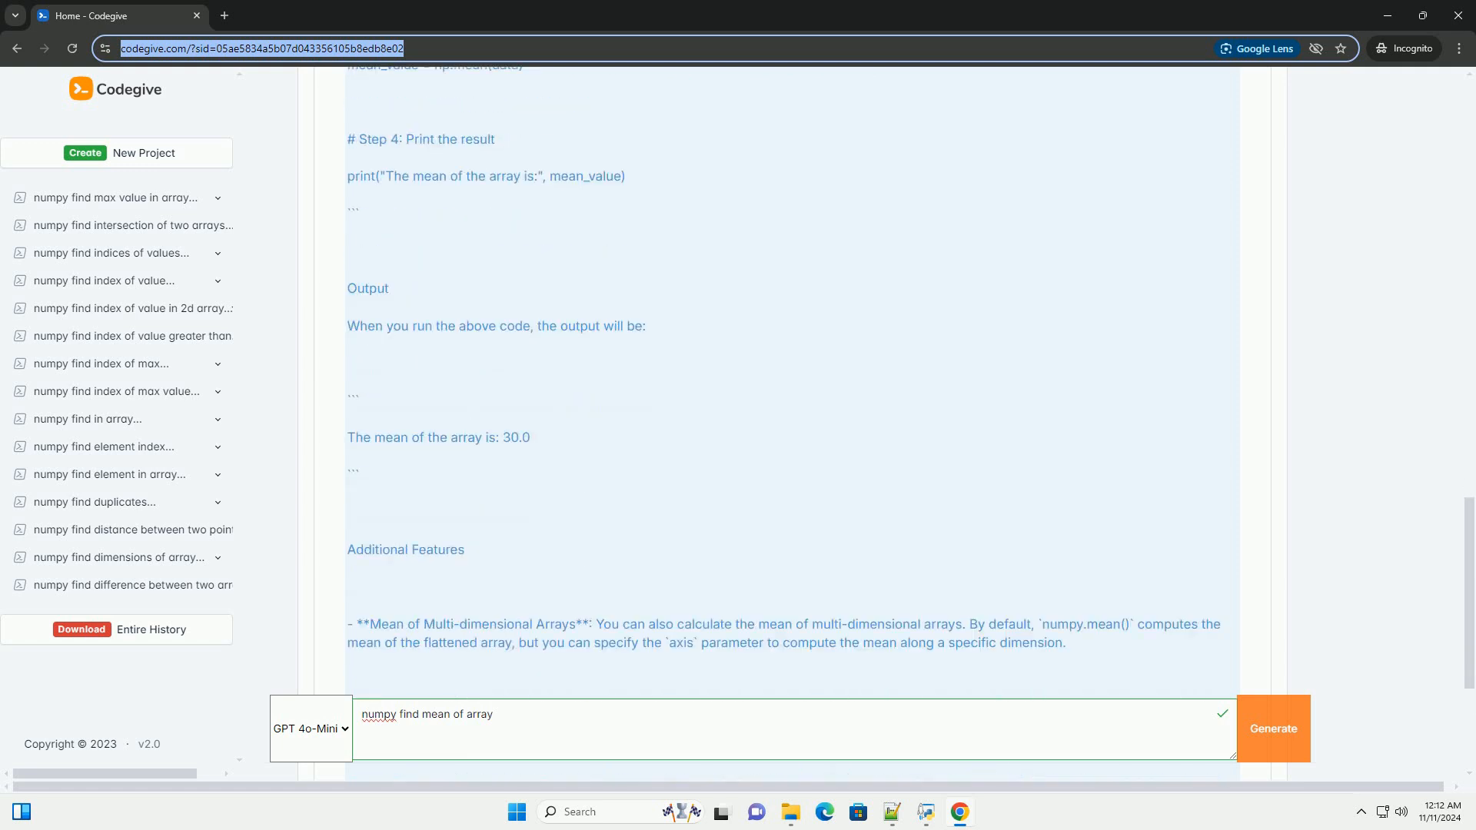
scroll("down", 3)
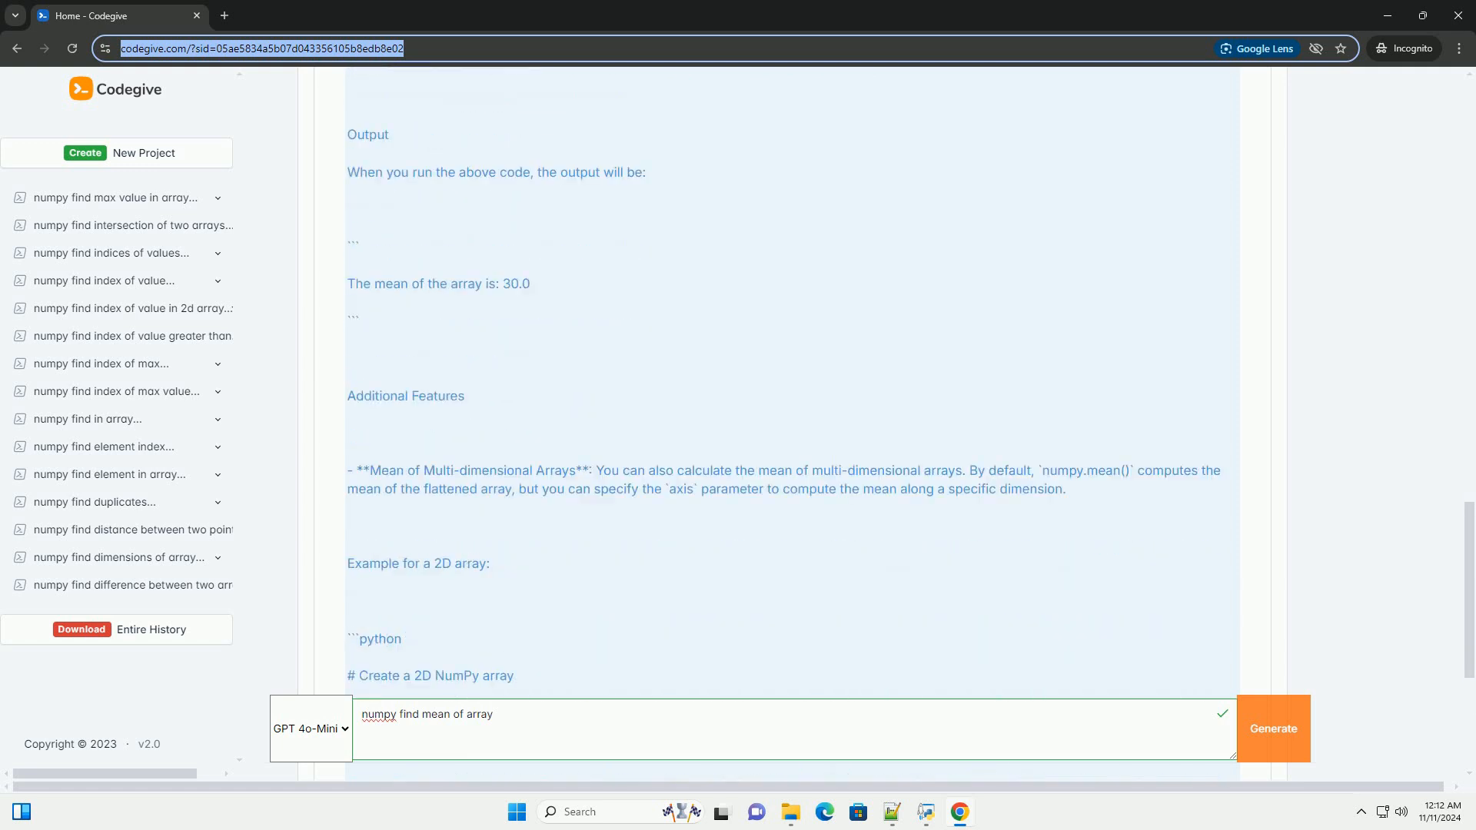
scroll("down", 3)
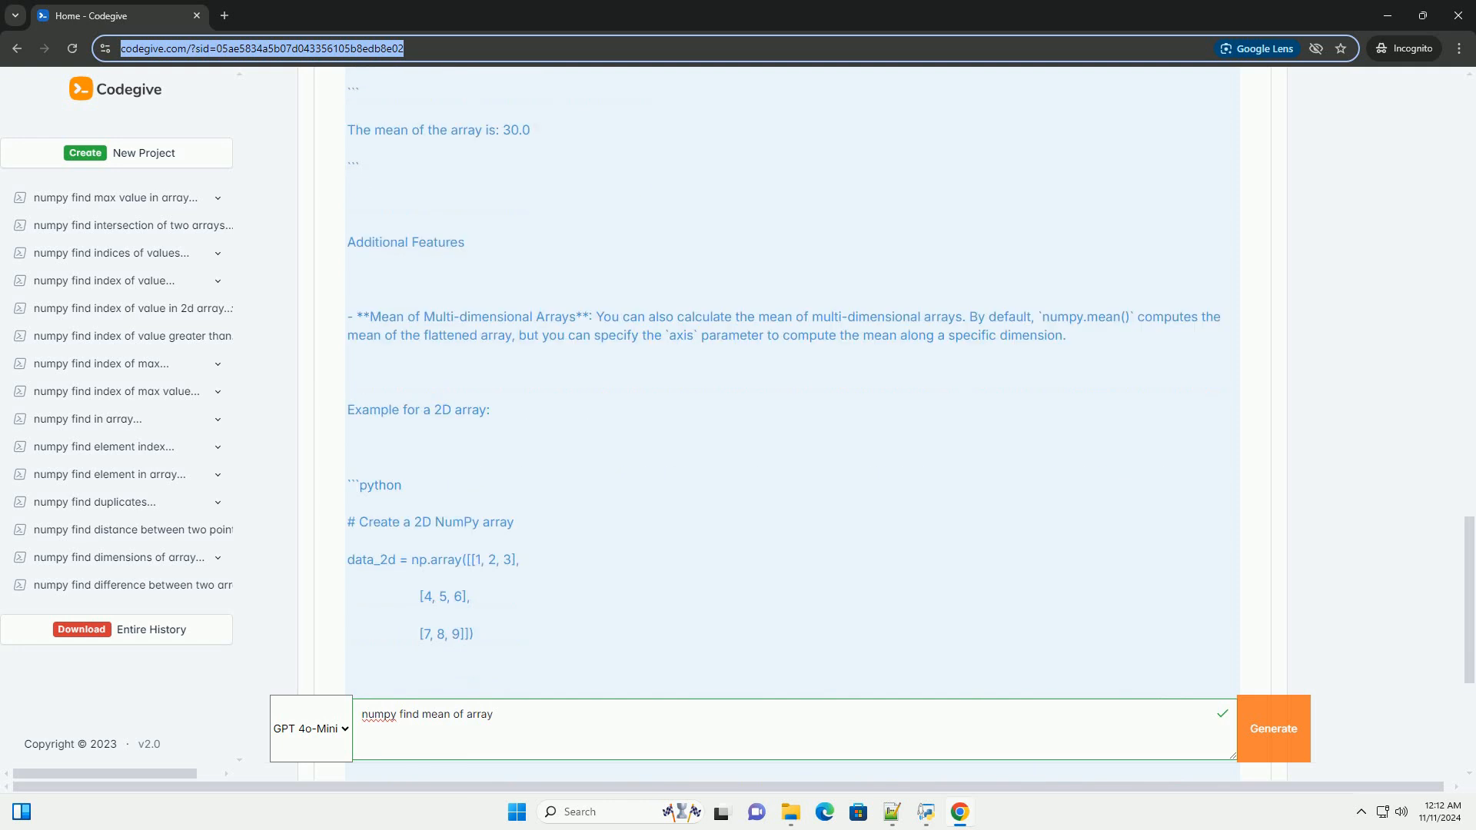
scroll("down", 3)
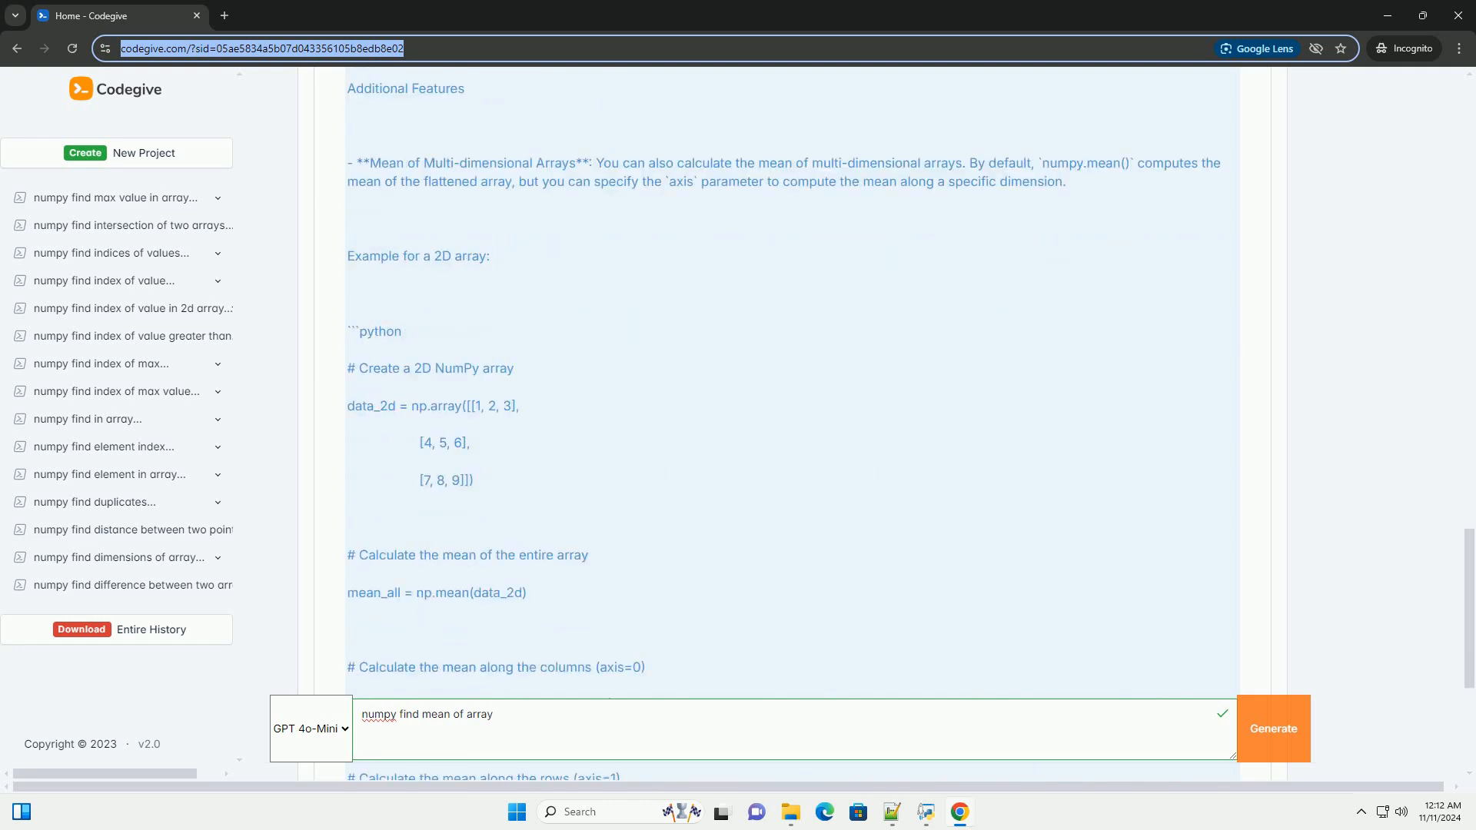
scroll("down", 3)
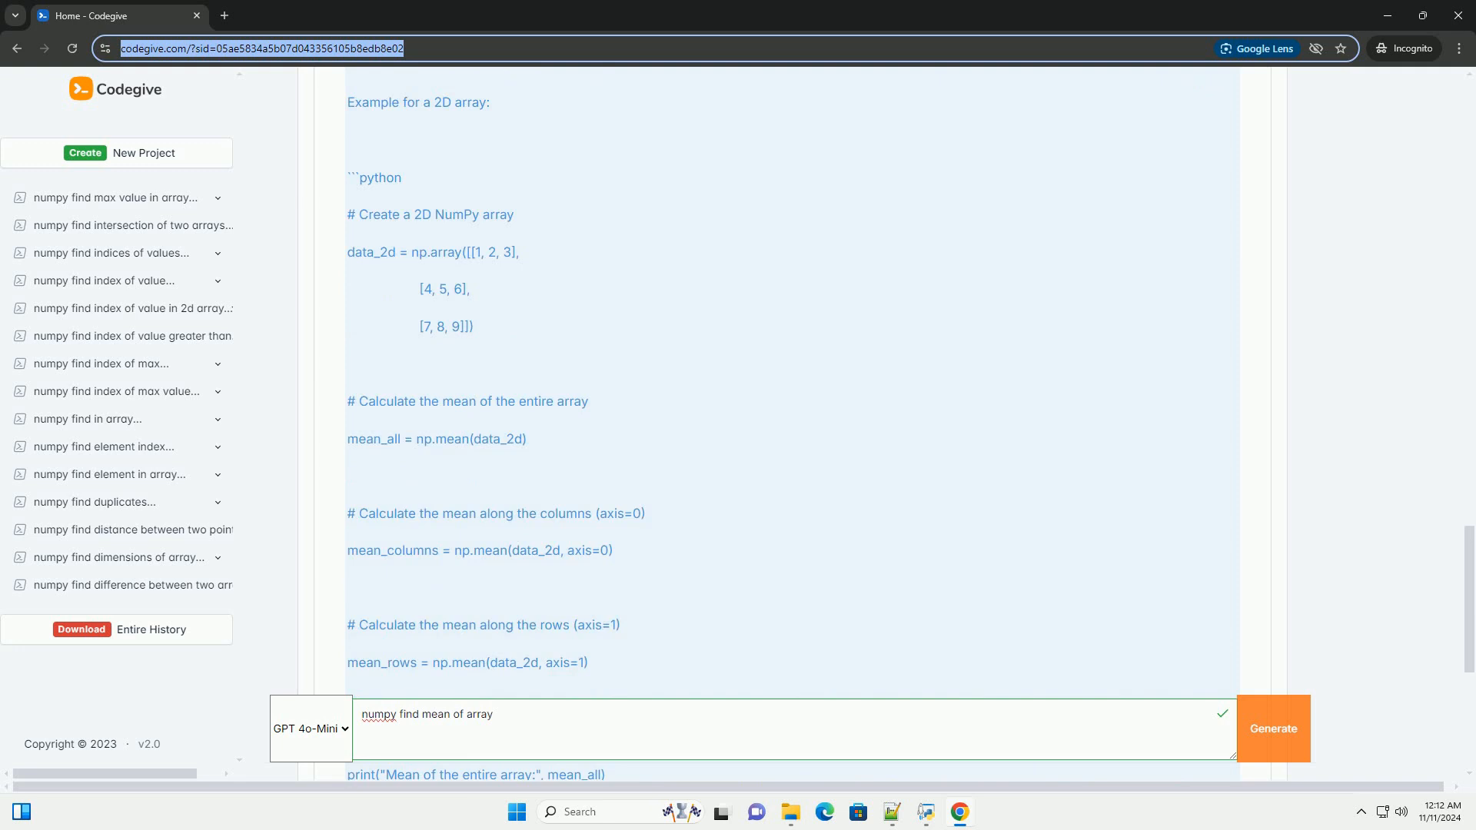